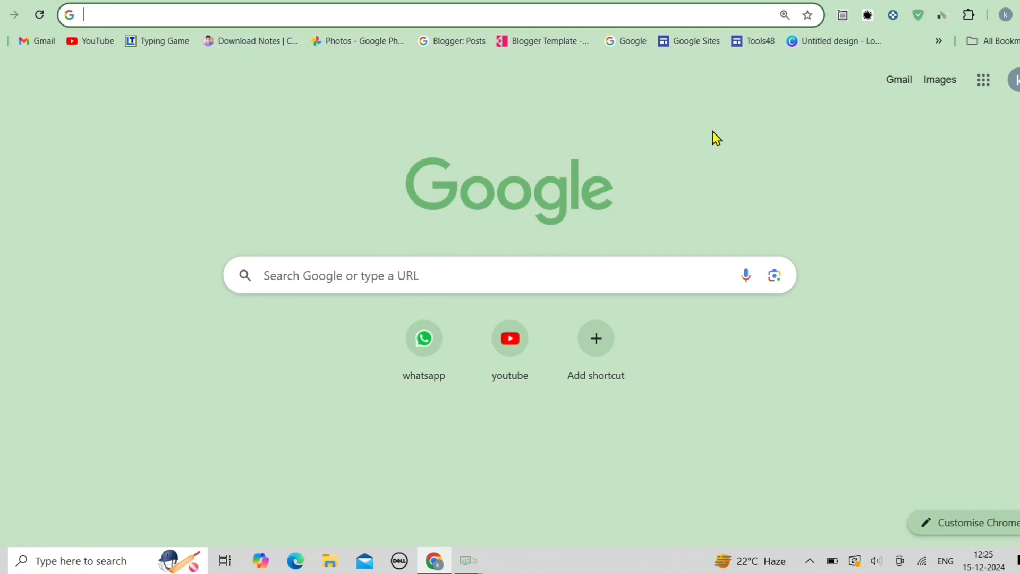
# Step: Navigate to theforage.com/simulations/pwc-ch/digital-intelligence-kmu8 in the address bar
pyautogui.write('theforage.com/simulations/pwc-ch/digital-intelligence-kmu8')
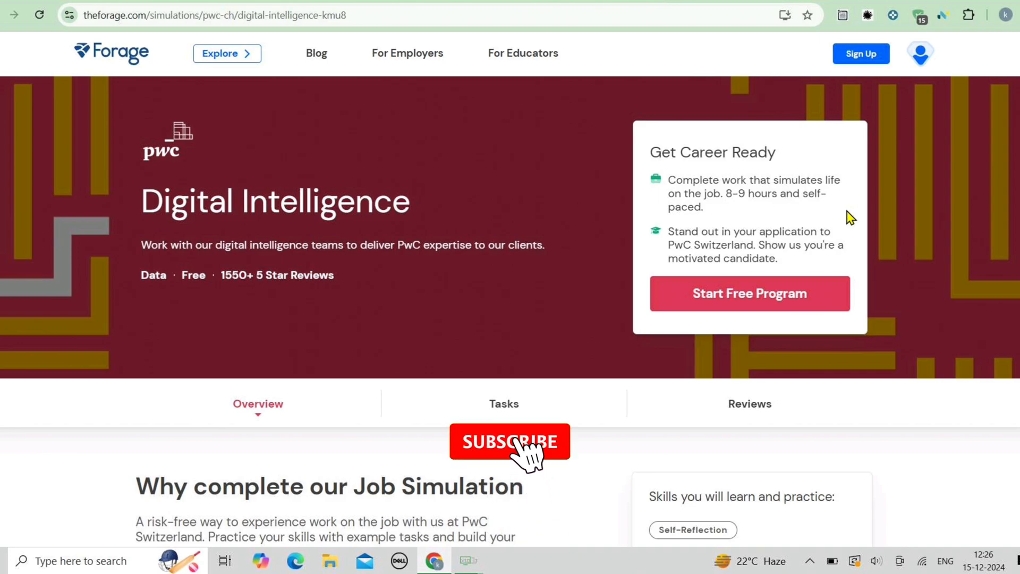
# Step: Scroll to the Overview showing 8–9 hours self-paced, advanced level and skills practiced
pyautogui.click(509, 441)
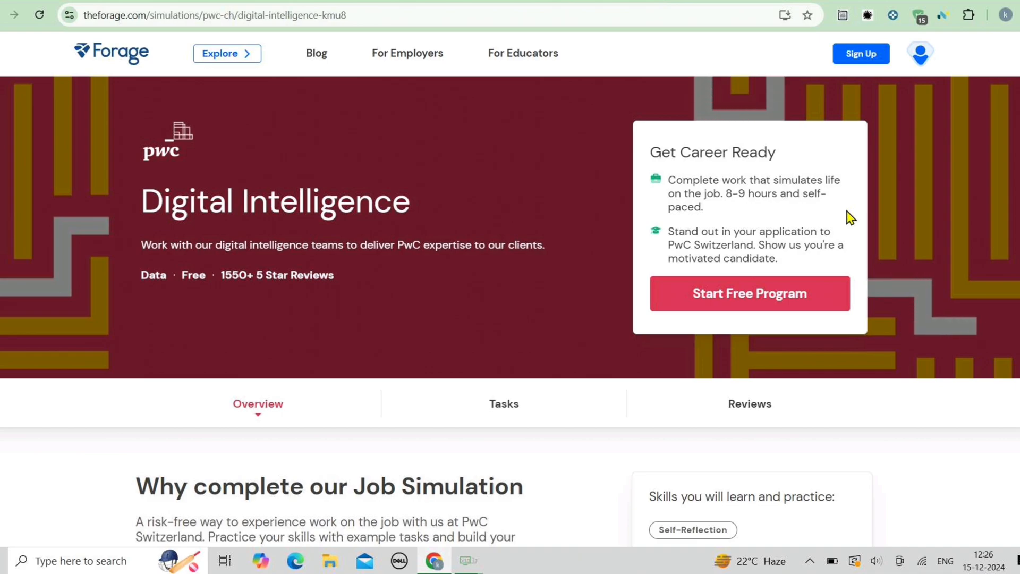
pyautogui.scroll(-3)
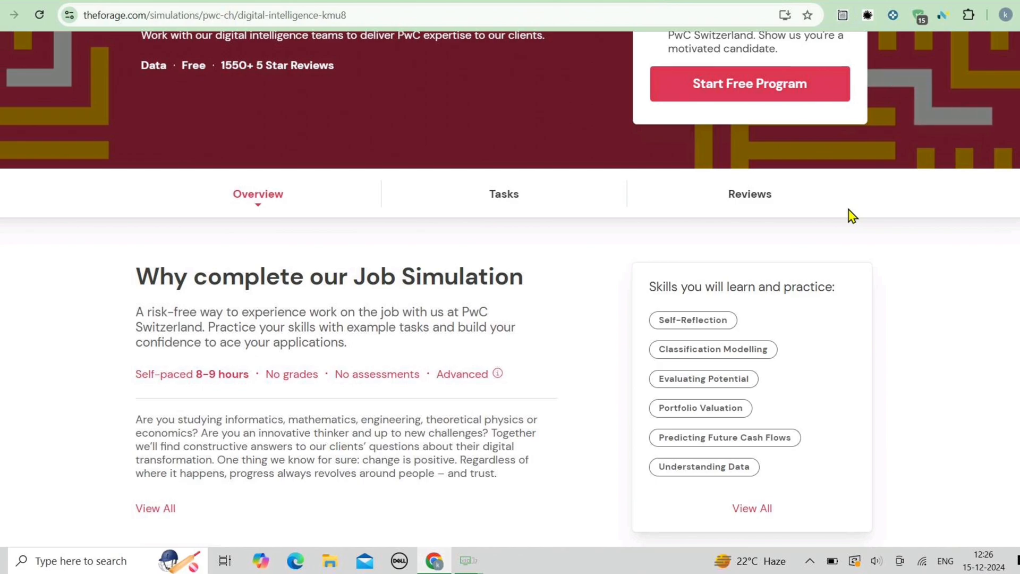
# Step: Scroll to 'Tasks in this program' showing Task One: Introduction, a 30–60 minute advanced task
pyautogui.scroll(-3)
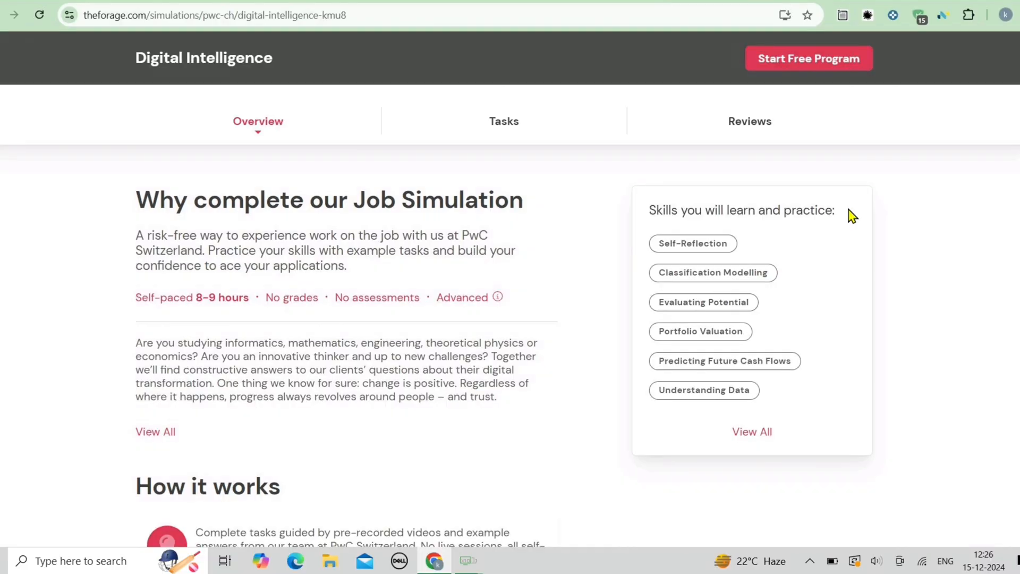
pyautogui.scroll(-3)
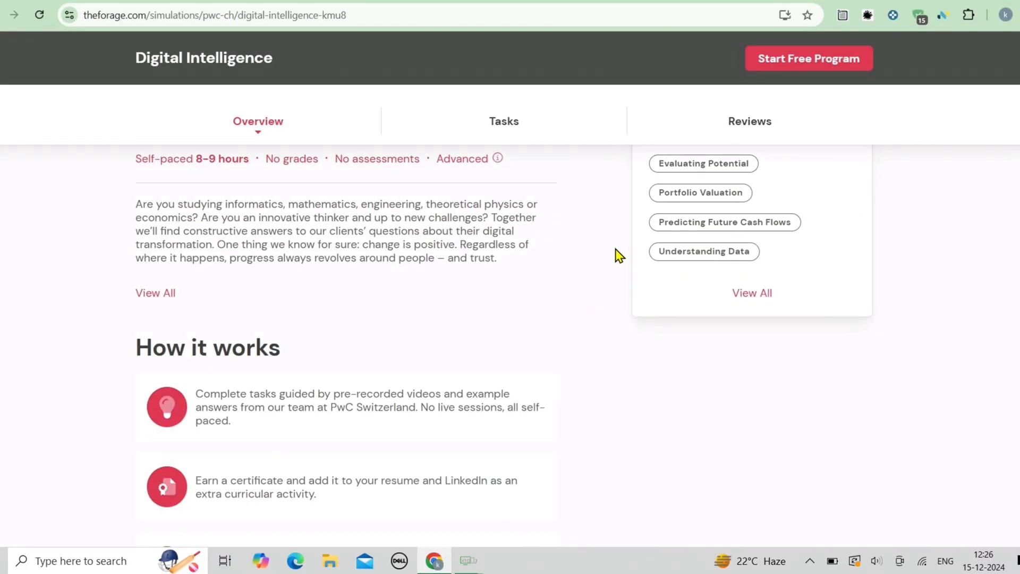
pyautogui.click(504, 121)
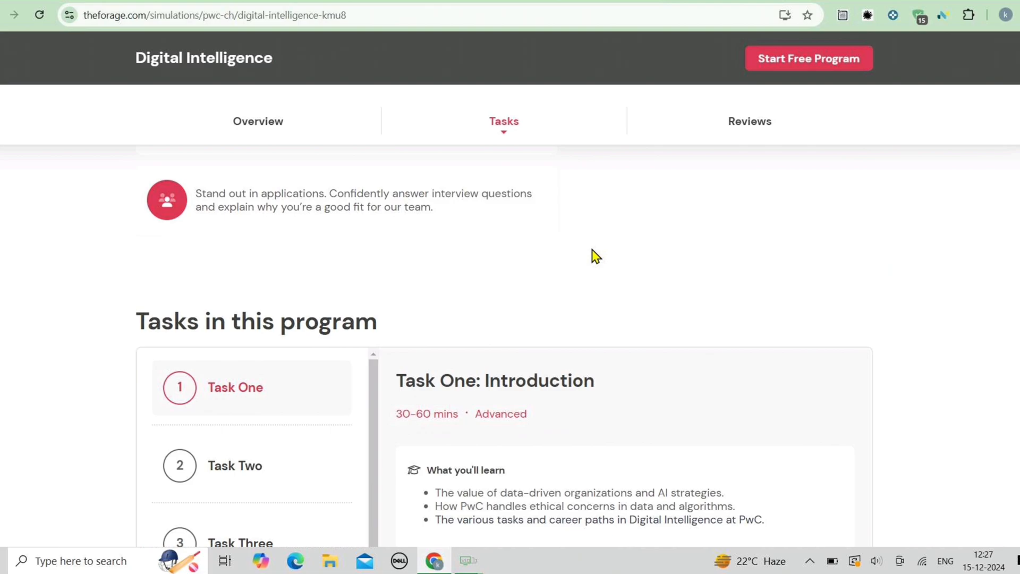
pyautogui.scroll(-3)
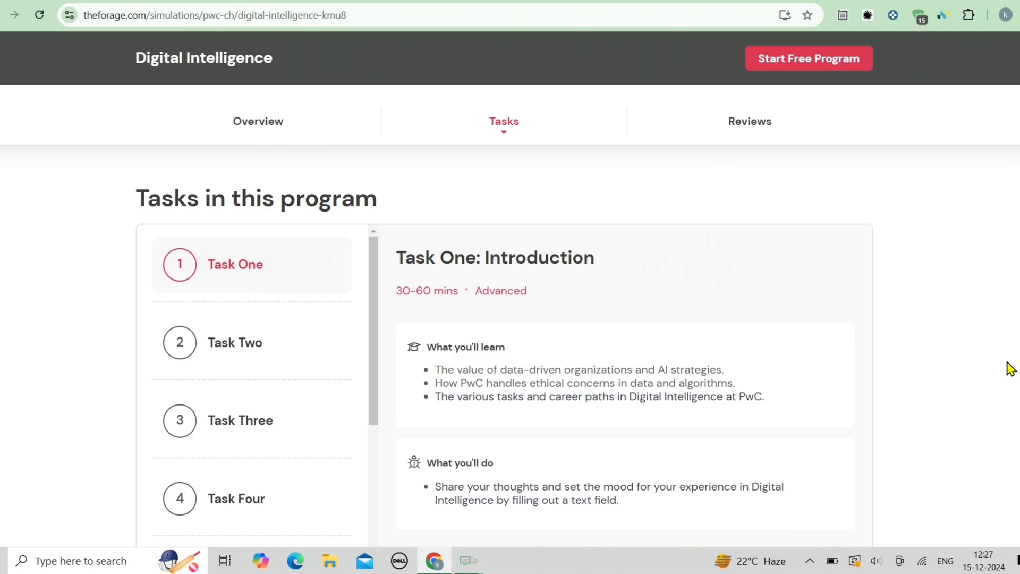
pyautogui.scroll(-3)
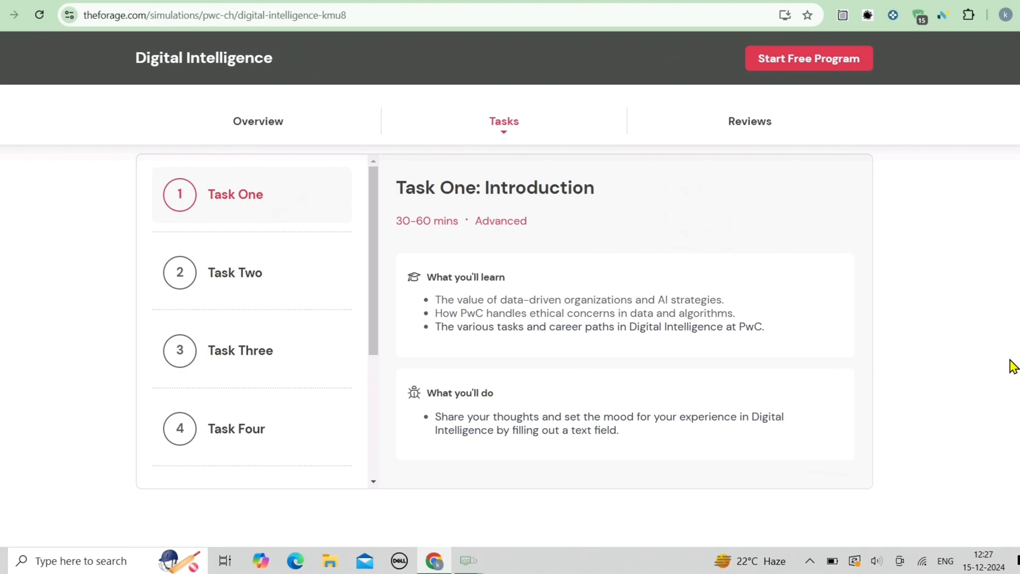
# Step: Expand Task Two: Responsible AI, then Task Three: Quant Finance Modelling loan-portfolio valuation
pyautogui.click(251, 272)
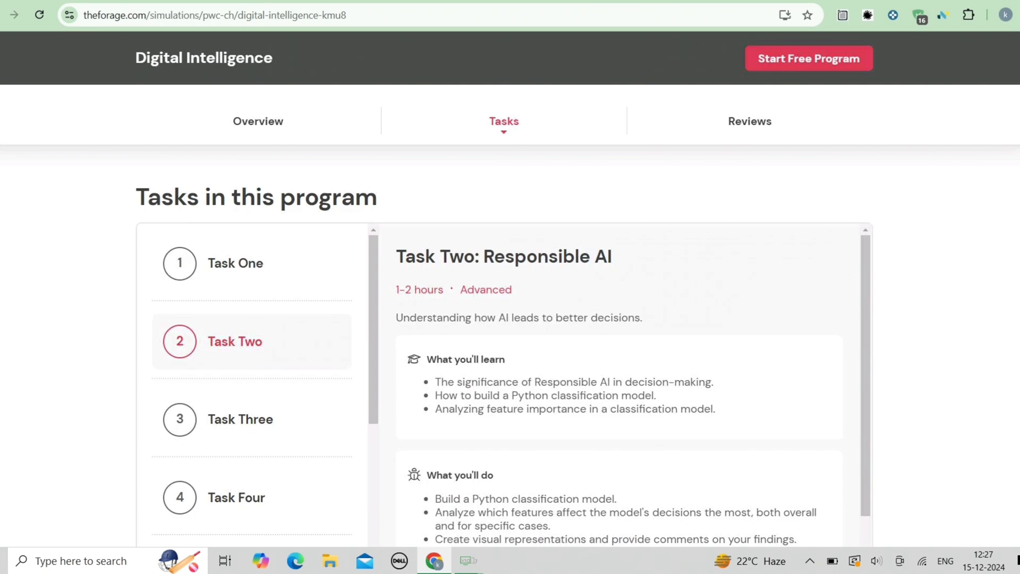
pyautogui.click(240, 420)
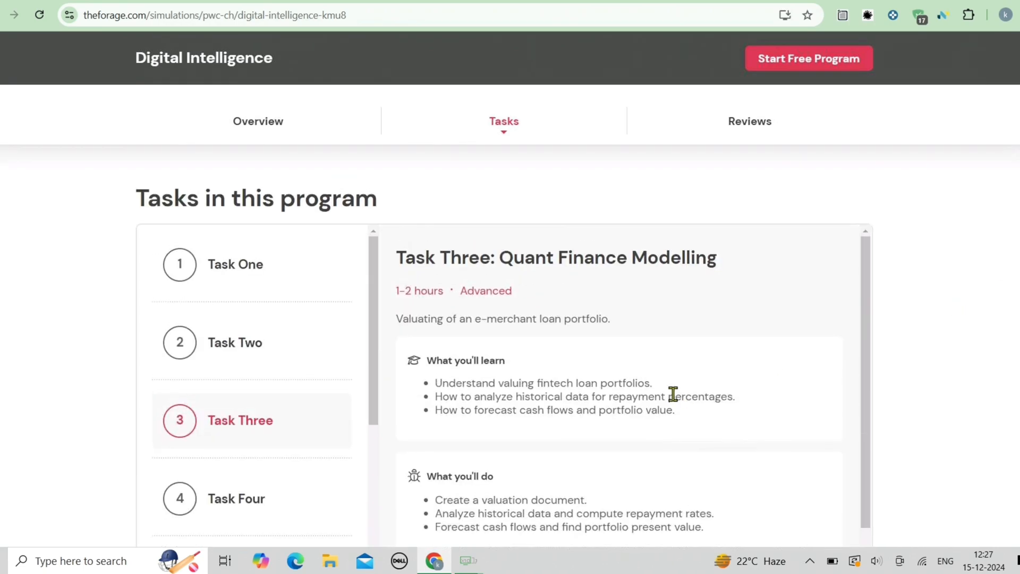
pyautogui.moveTo(671, 392)
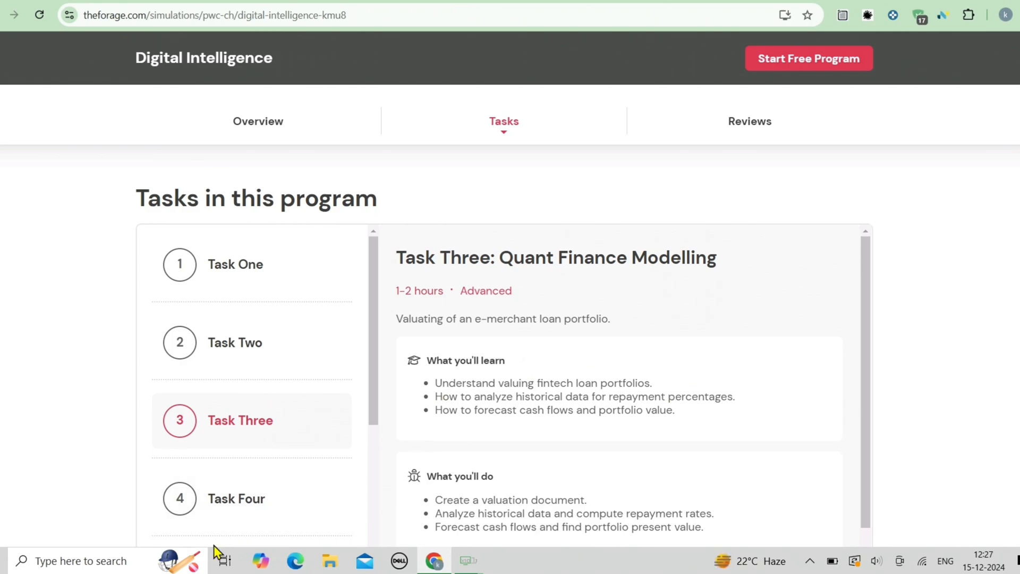
# Step: Expand Task Four, Task Five, then Task Six: Predictive and Statistical Modelling
pyautogui.click(236, 498)
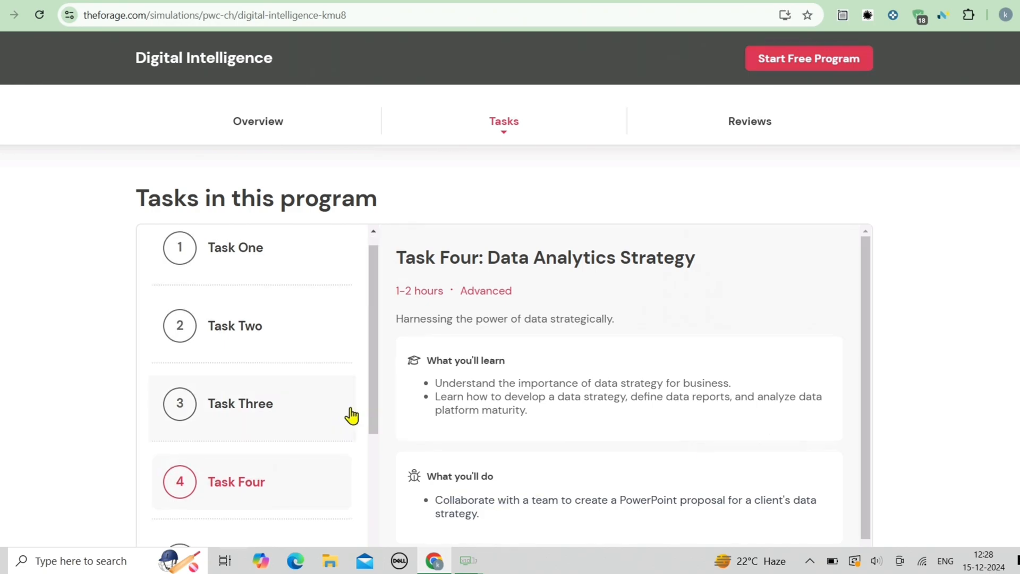
pyautogui.click(236, 437)
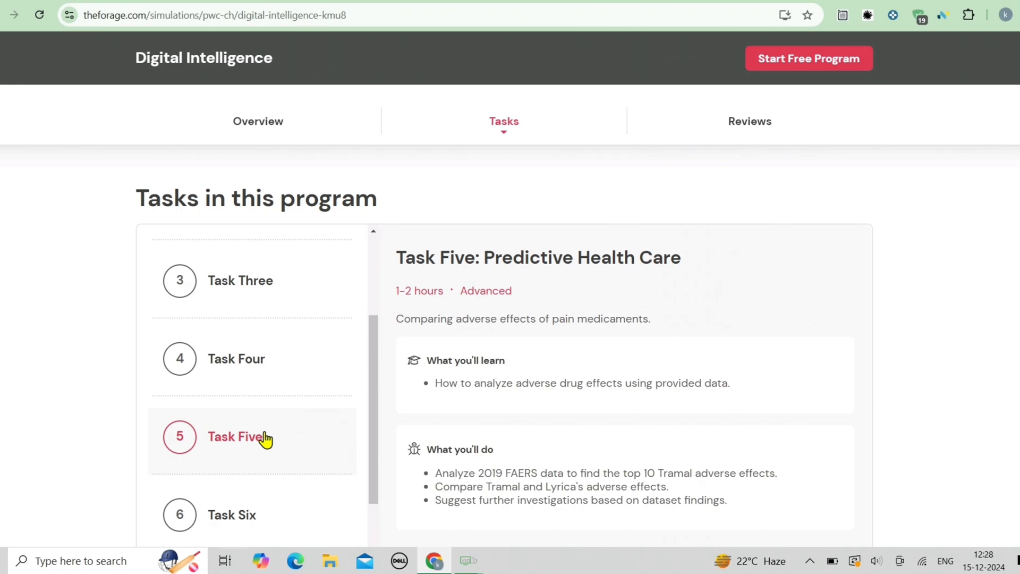
pyautogui.moveTo(266, 438)
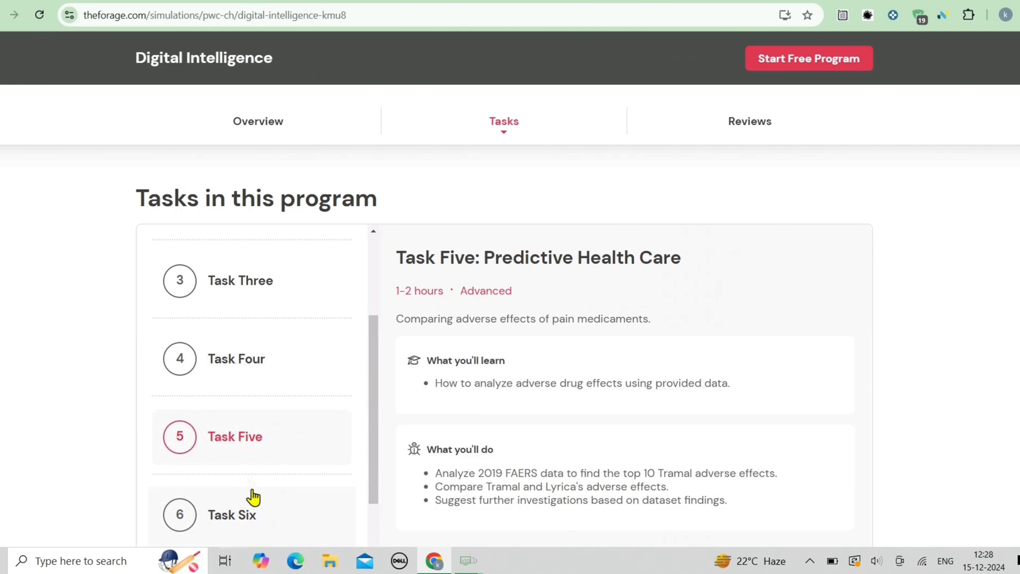
pyautogui.click(232, 515)
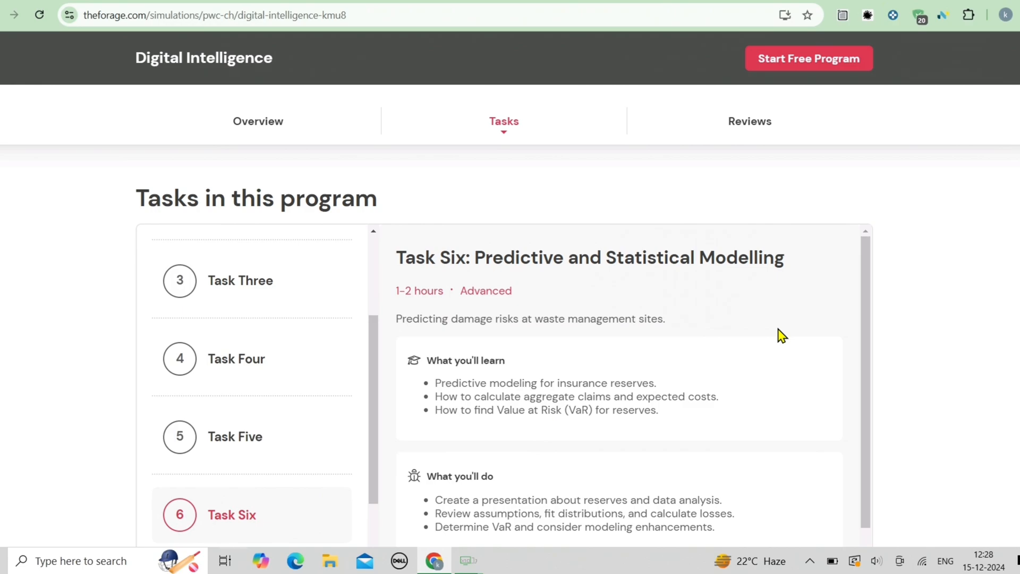
# Step: Scroll to the Finish Line section with interview tips and a resume snippet
pyautogui.scroll(-3)
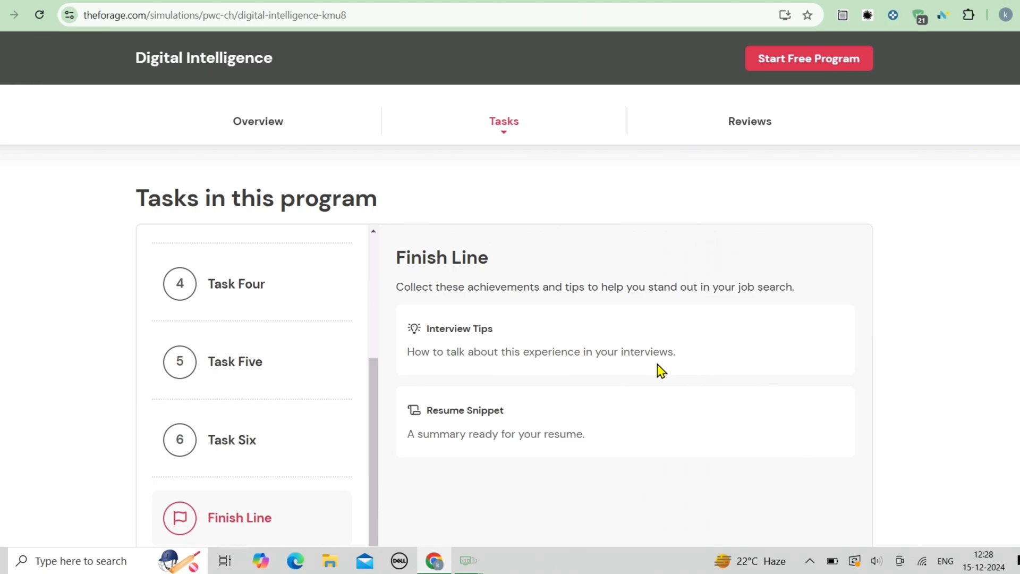
pyautogui.moveTo(642, 368)
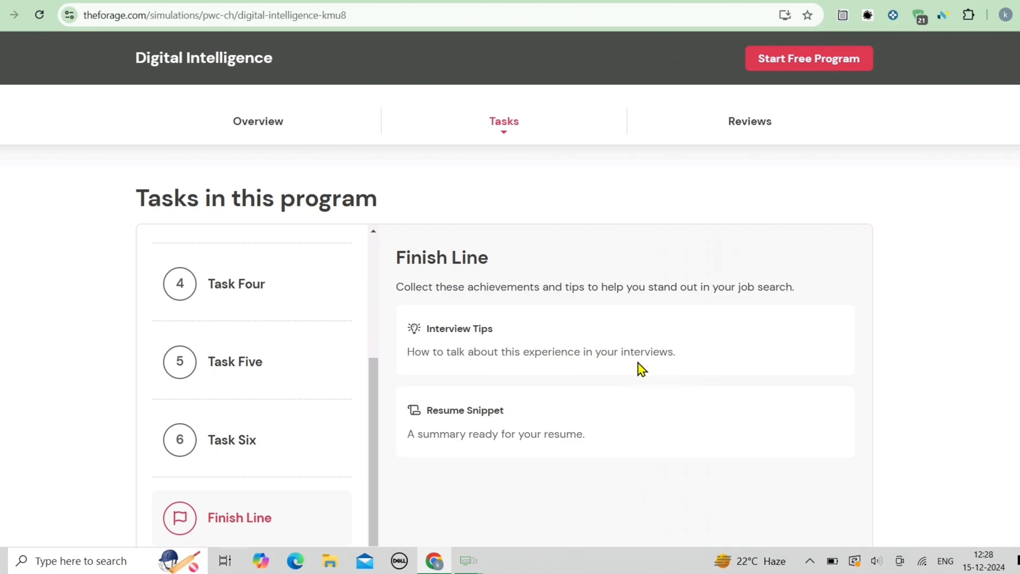
pyautogui.scroll(-3)
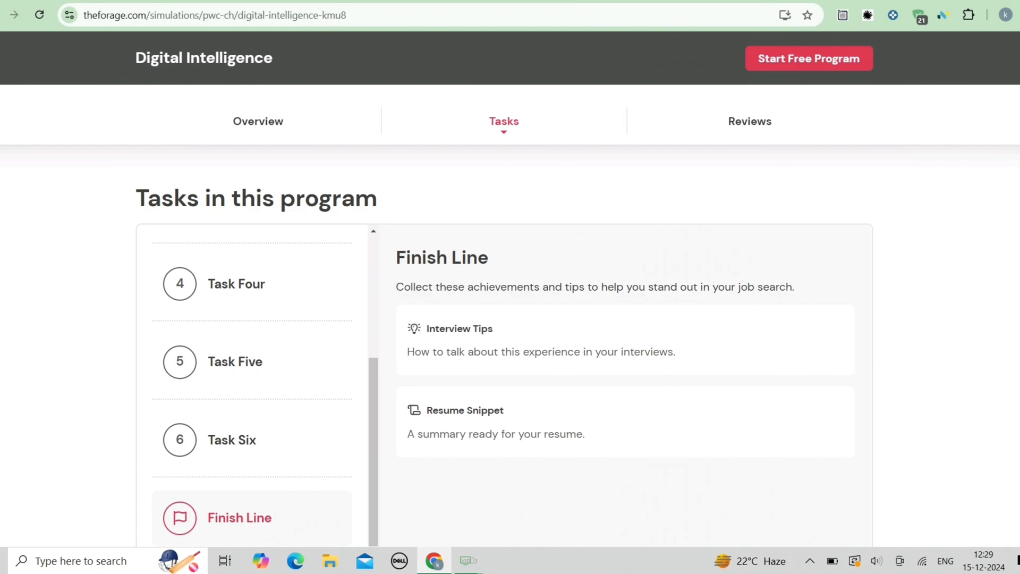
# Step: Return to the page top with the PwC banner and Start Free Program offer
pyautogui.click(257, 121)
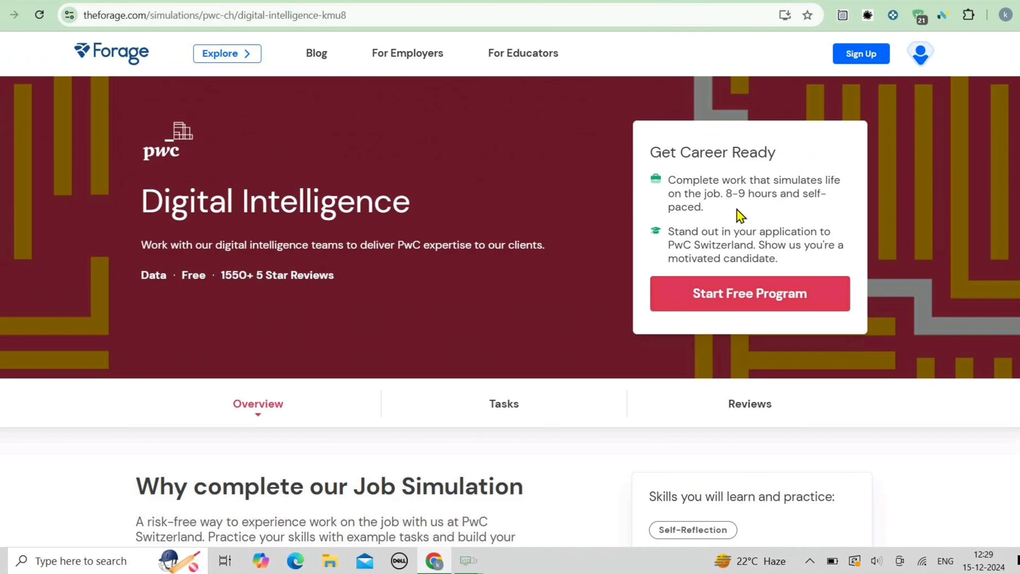
pyautogui.moveTo(811, 410)
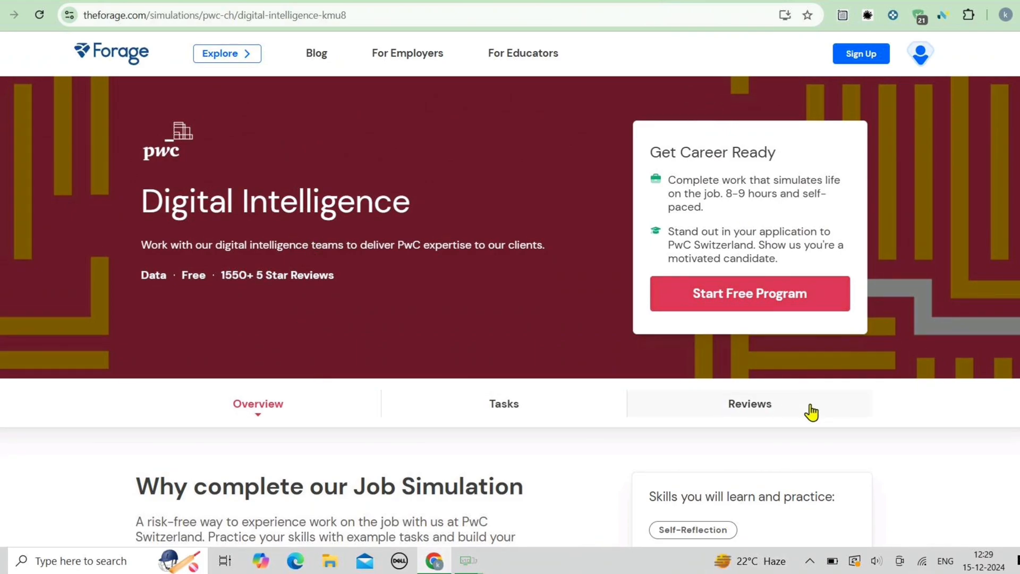